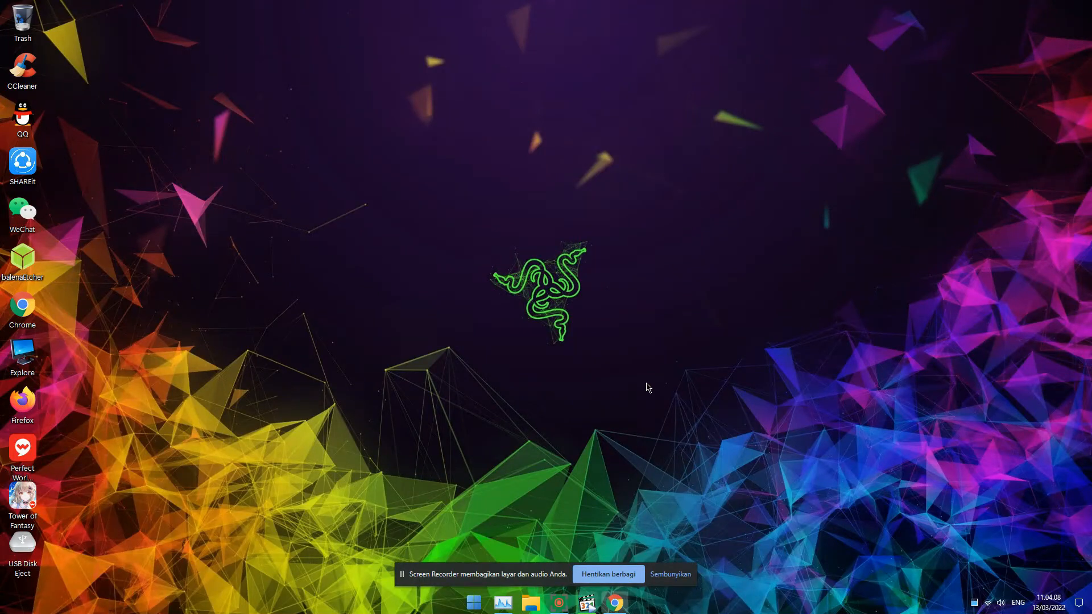
{"action": "mouse_move", "coordinate": [507, 413]}
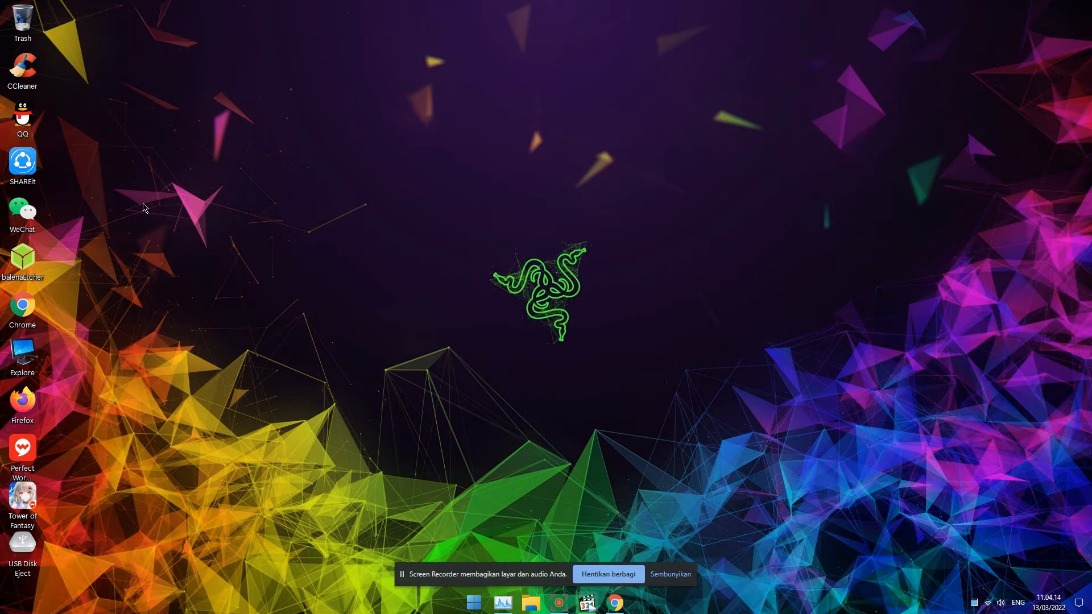
Step: Launch QQ from the desktop shortcut and sign in with the account password
{"action": "double_click", "coordinate": [21, 119]}
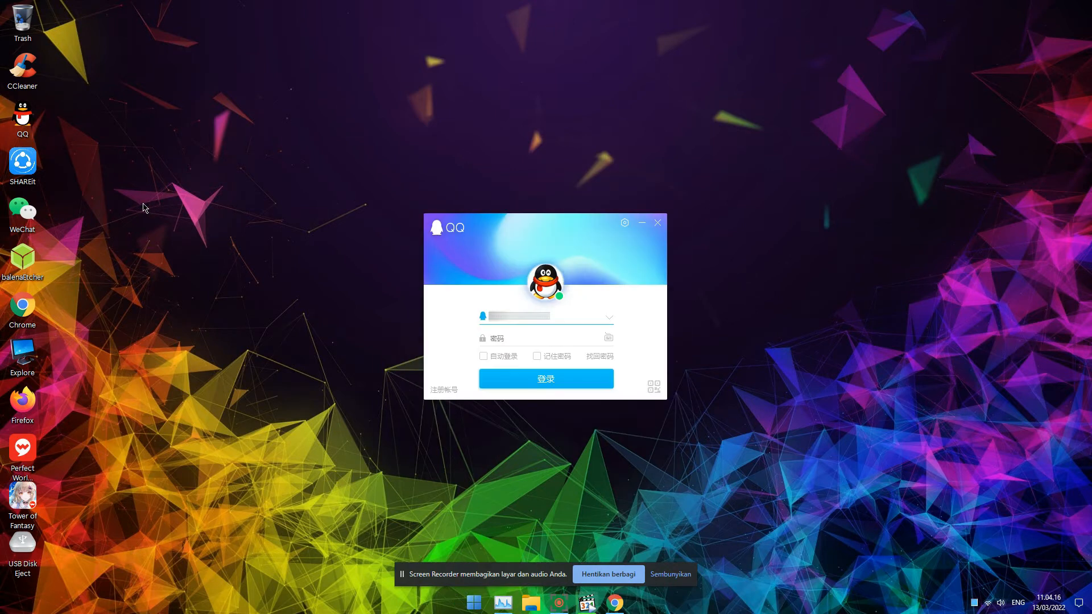
{"action": "left_click", "coordinate": [543, 337]}
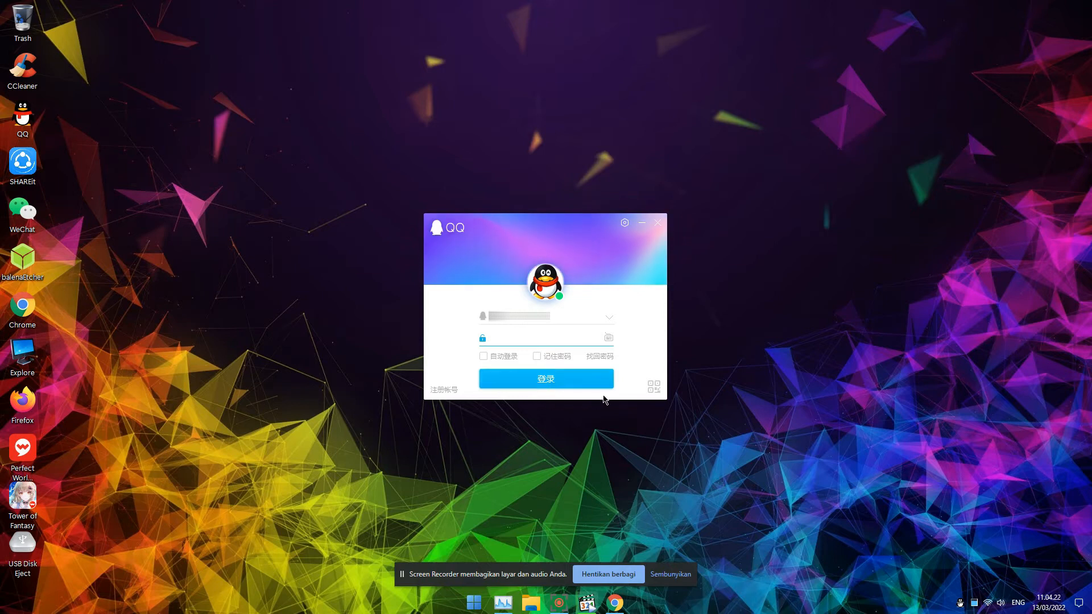
{"action": "left_click", "coordinate": [654, 388]}
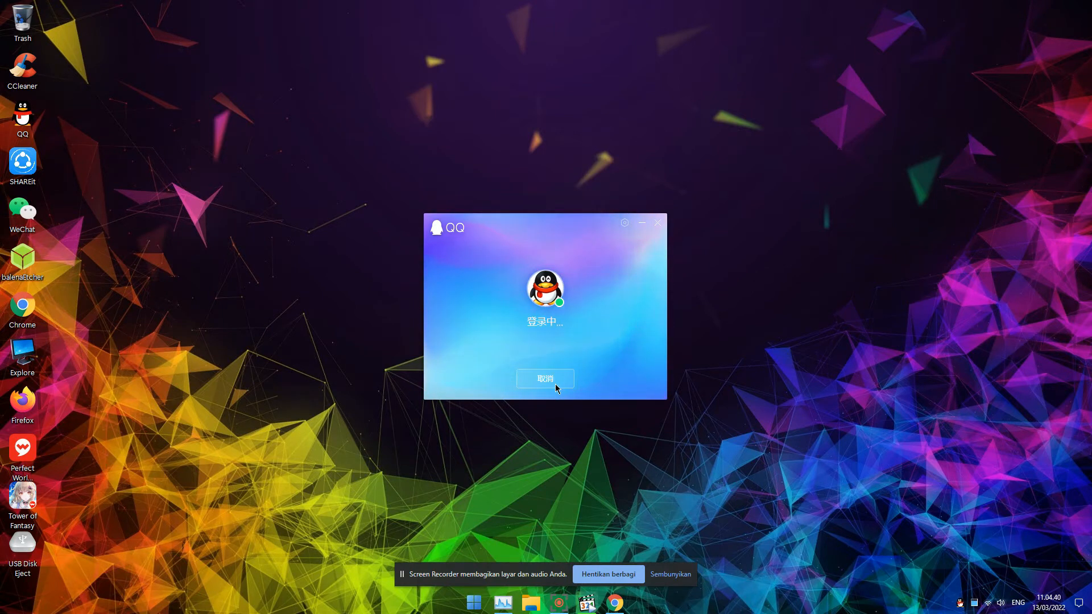
{"action": "mouse_move", "coordinate": [561, 415]}
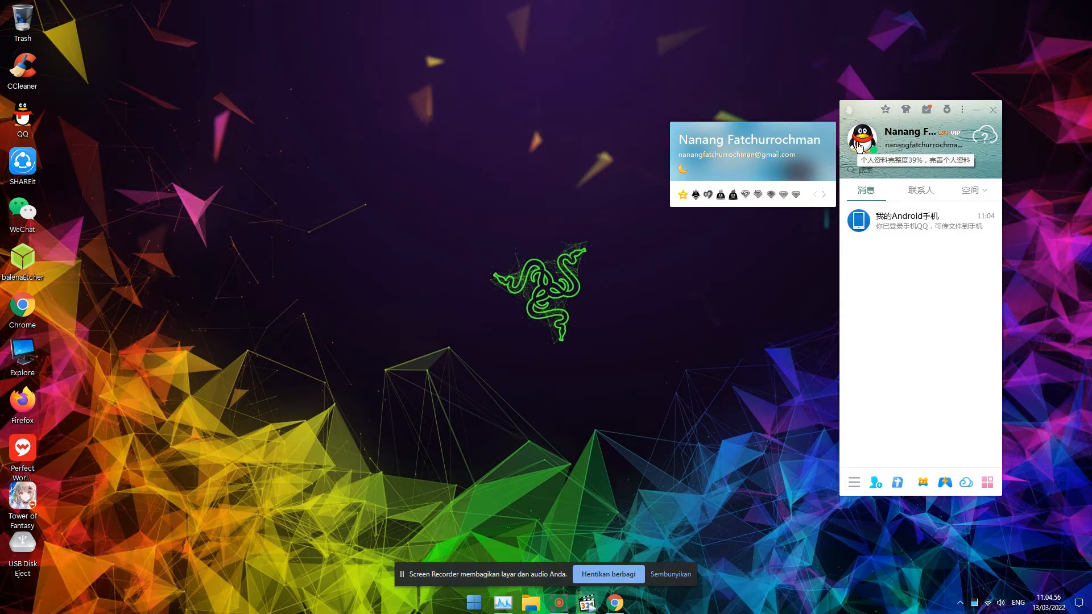
{"action": "mouse_move", "coordinate": [785, 251]}
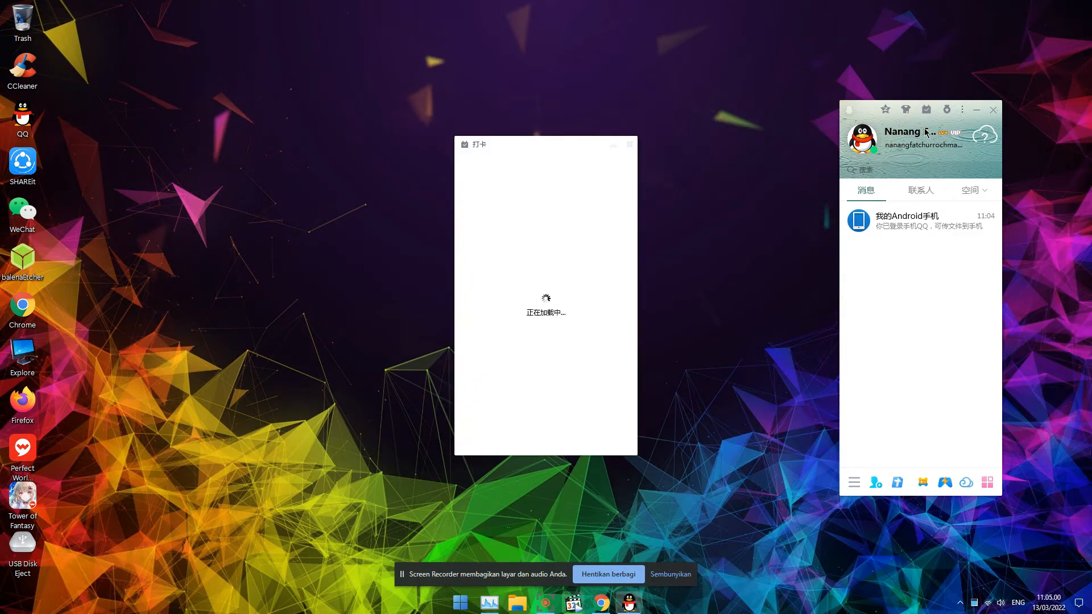
{"action": "mouse_move", "coordinate": [629, 145]}
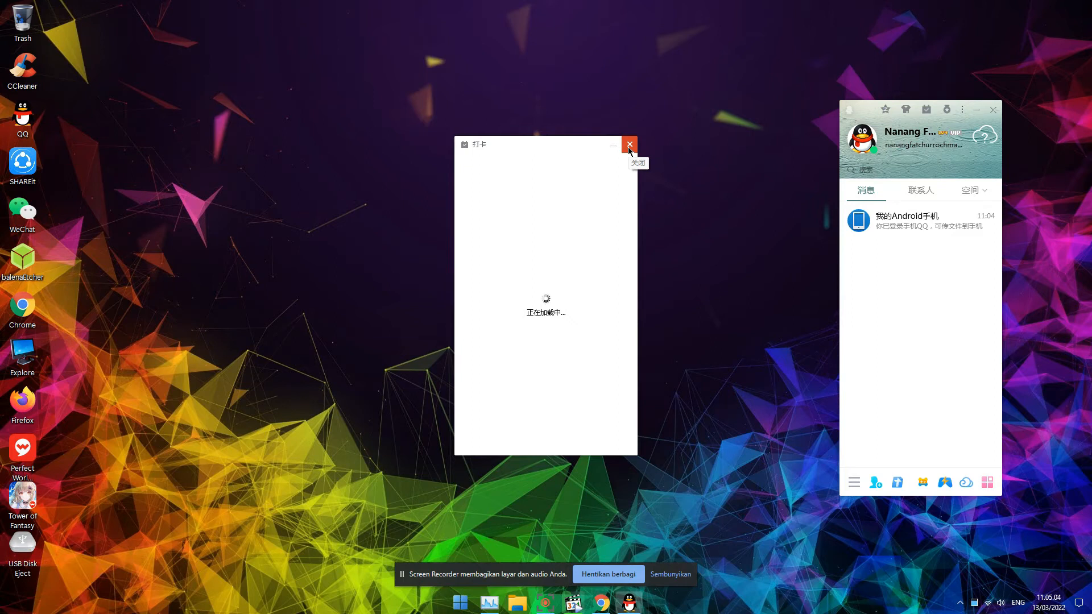
Step: Dismiss the loading 打卡 check-in window over the QQ panel
{"action": "left_click", "coordinate": [629, 144]}
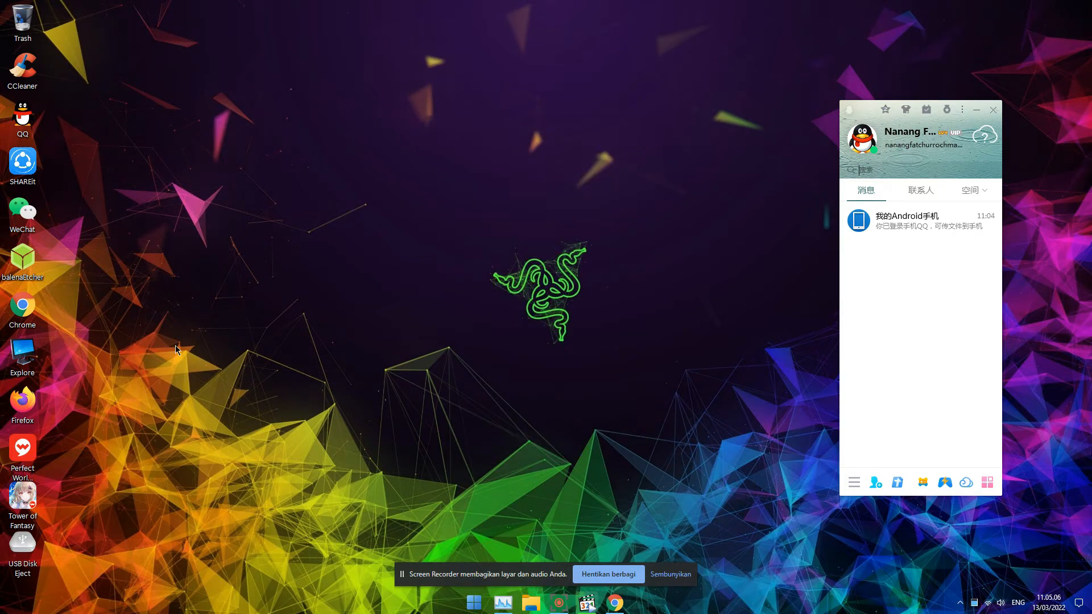
{"action": "mouse_move", "coordinate": [127, 352]}
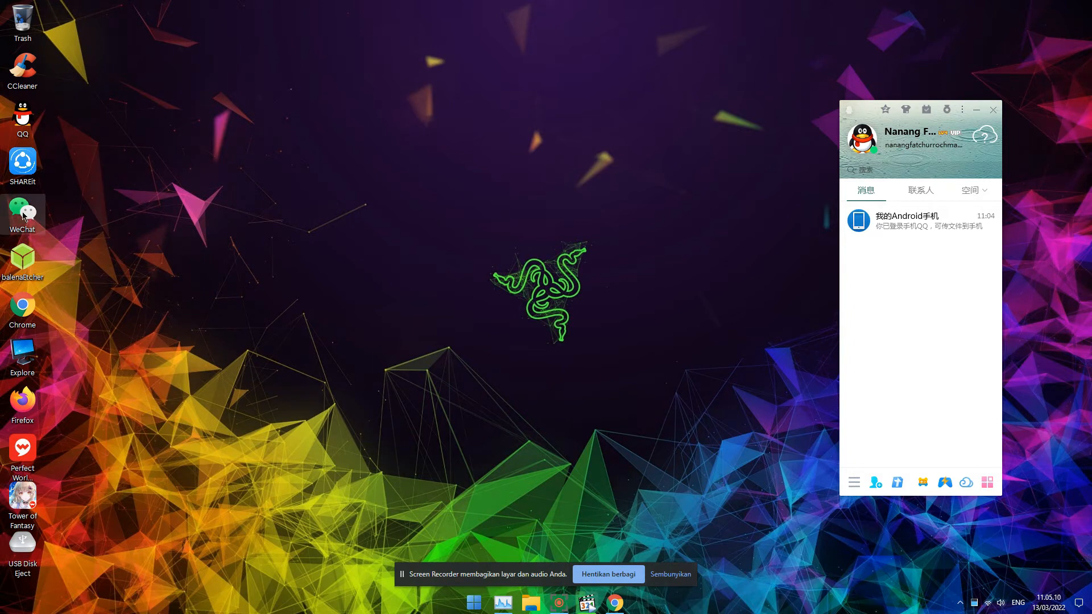
{"action": "mouse_move", "coordinate": [133, 266]}
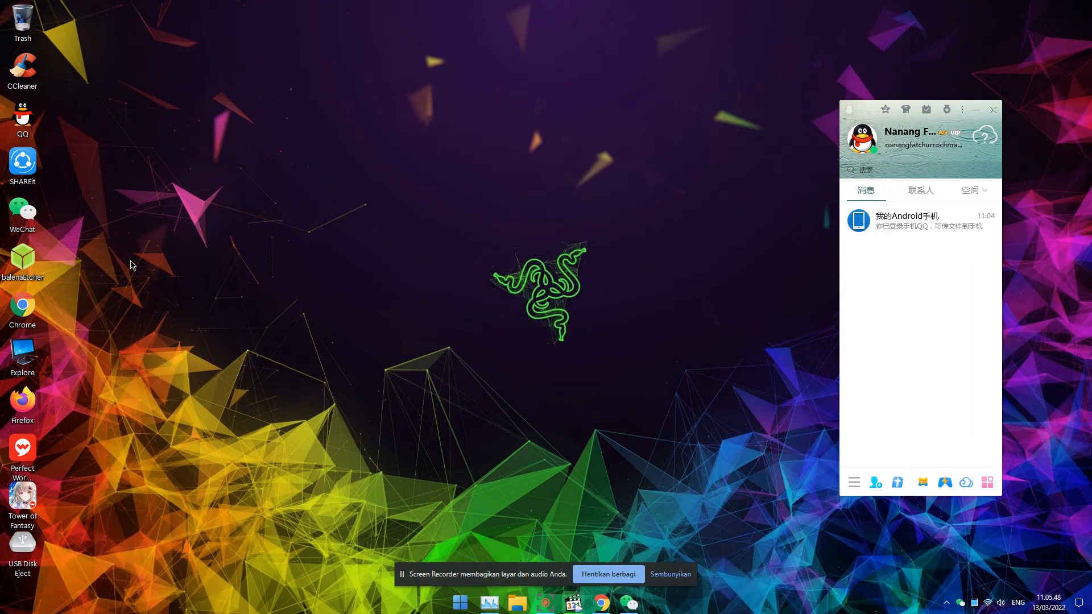
Step: Bring the WeChat main window up from the taskbar
{"action": "left_click", "coordinate": [627, 603]}
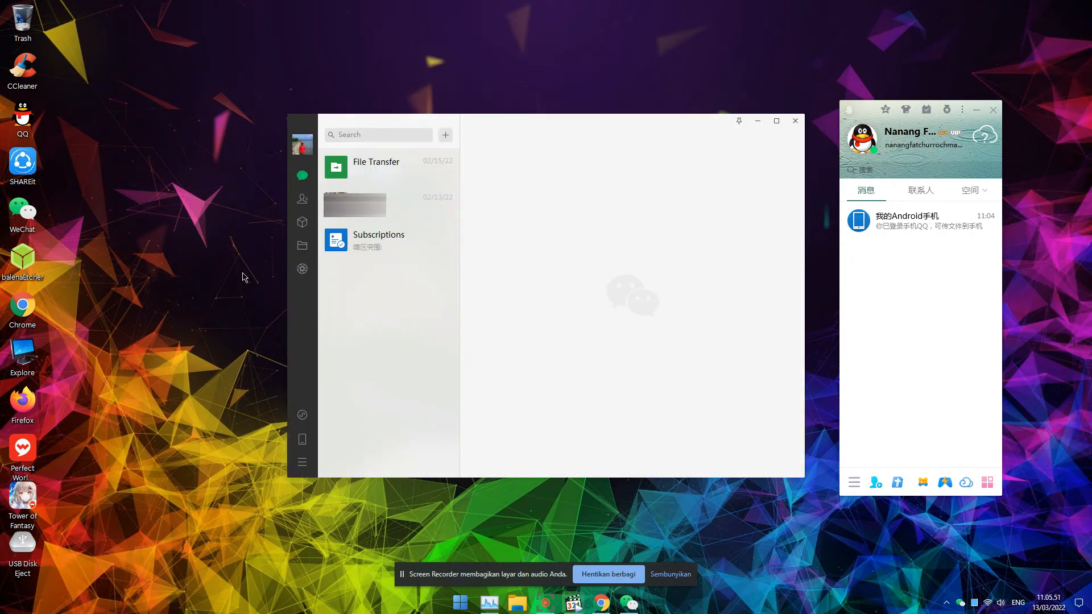
Step: Open WeChat Settings and view the Notifications and General pages
{"action": "left_click", "coordinate": [302, 461]}
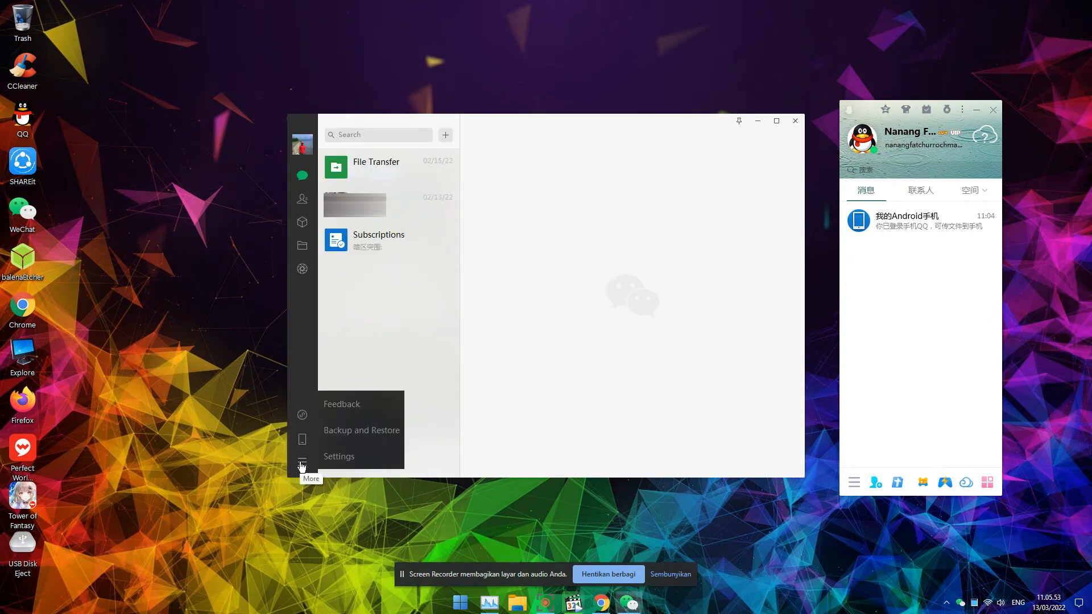
{"action": "left_click", "coordinate": [339, 456]}
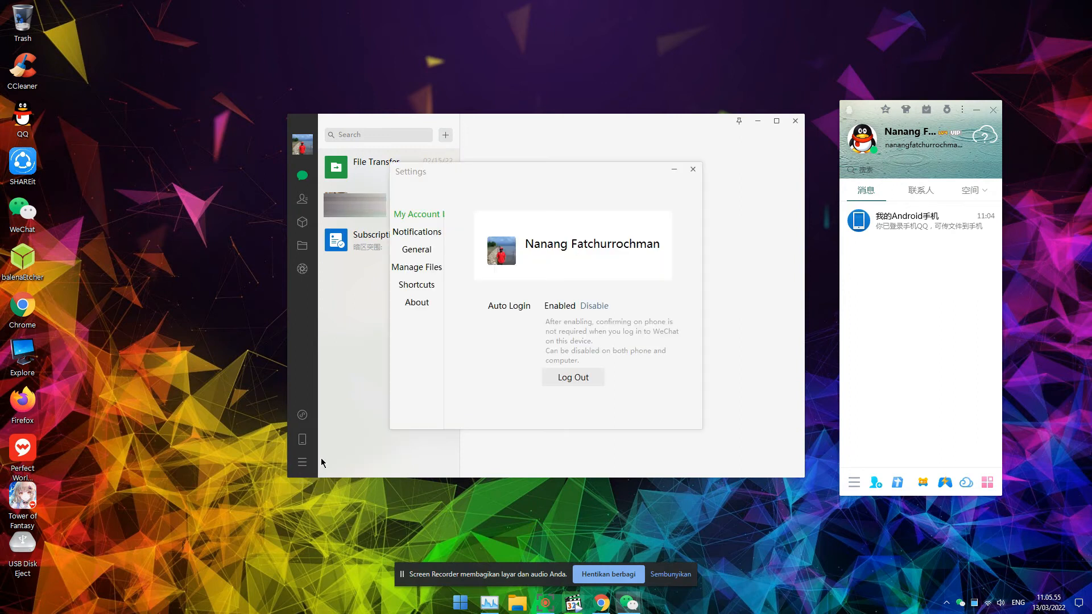
{"action": "mouse_move", "coordinate": [407, 163]}
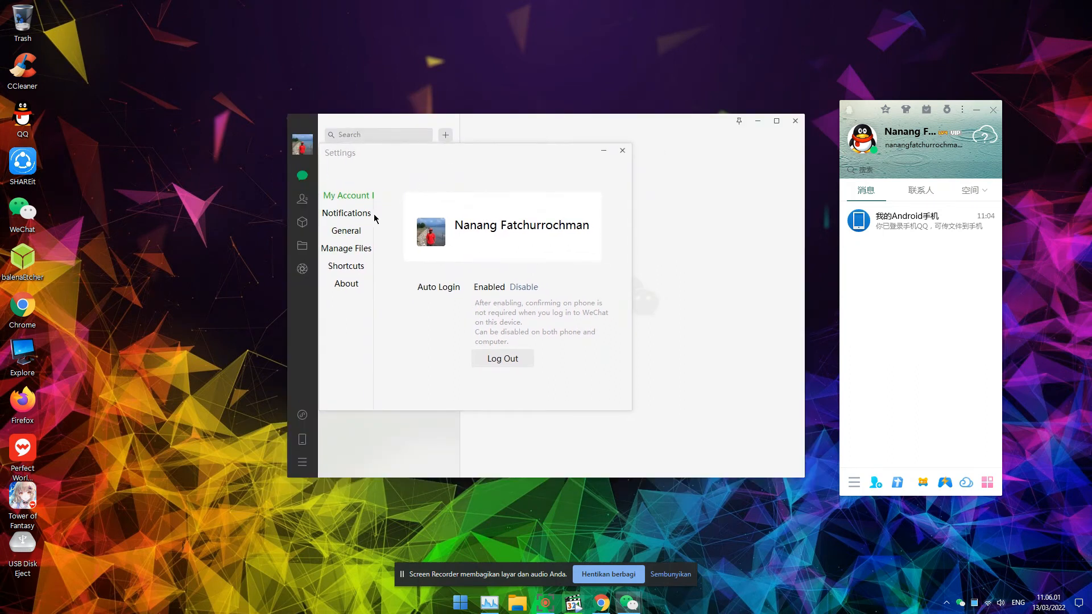
{"action": "mouse_move", "coordinate": [351, 288]}
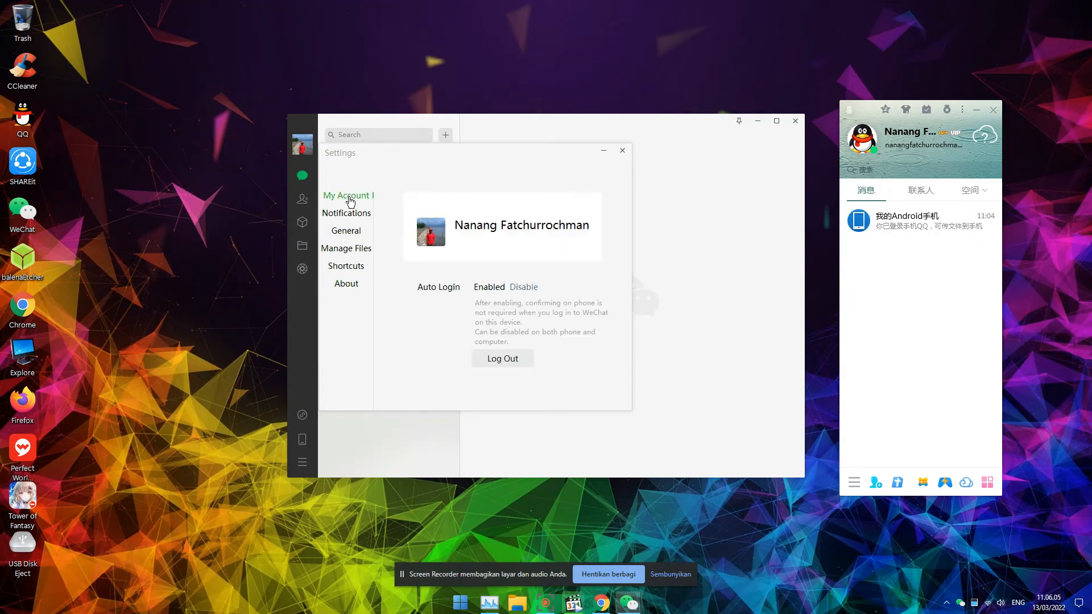
{"action": "left_click", "coordinate": [347, 213]}
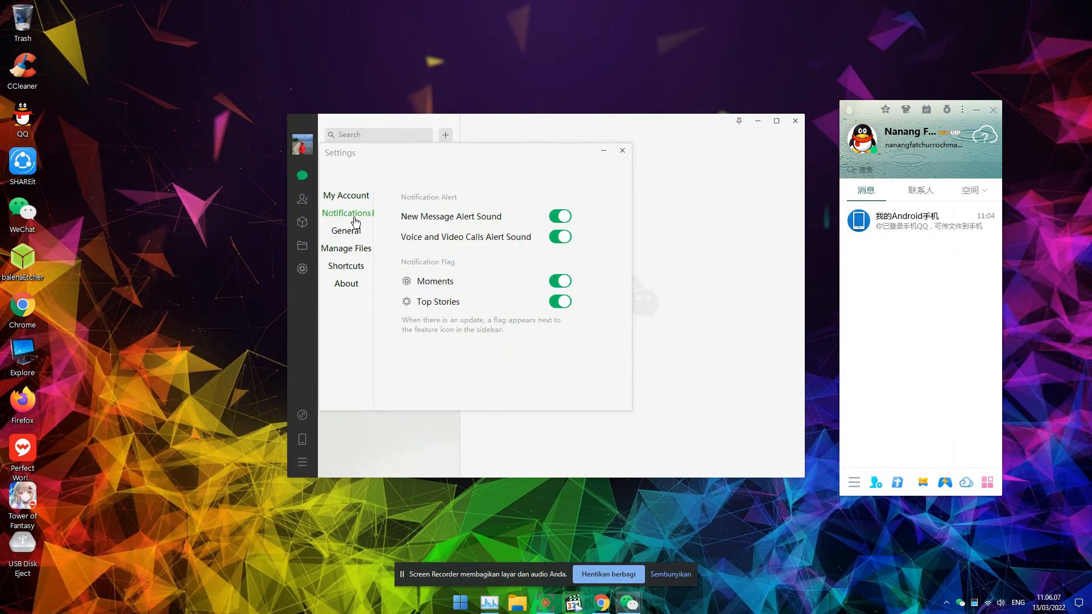
{"action": "left_click", "coordinate": [347, 230]}
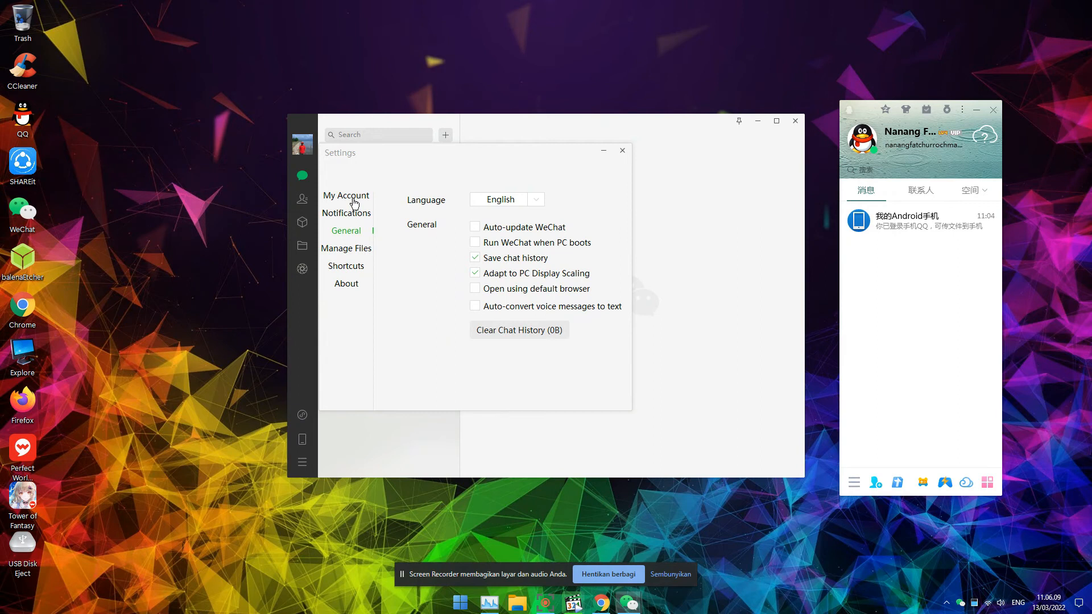
Step: Revisit My Account and General pages, then close the Settings window
{"action": "left_click", "coordinate": [345, 196]}
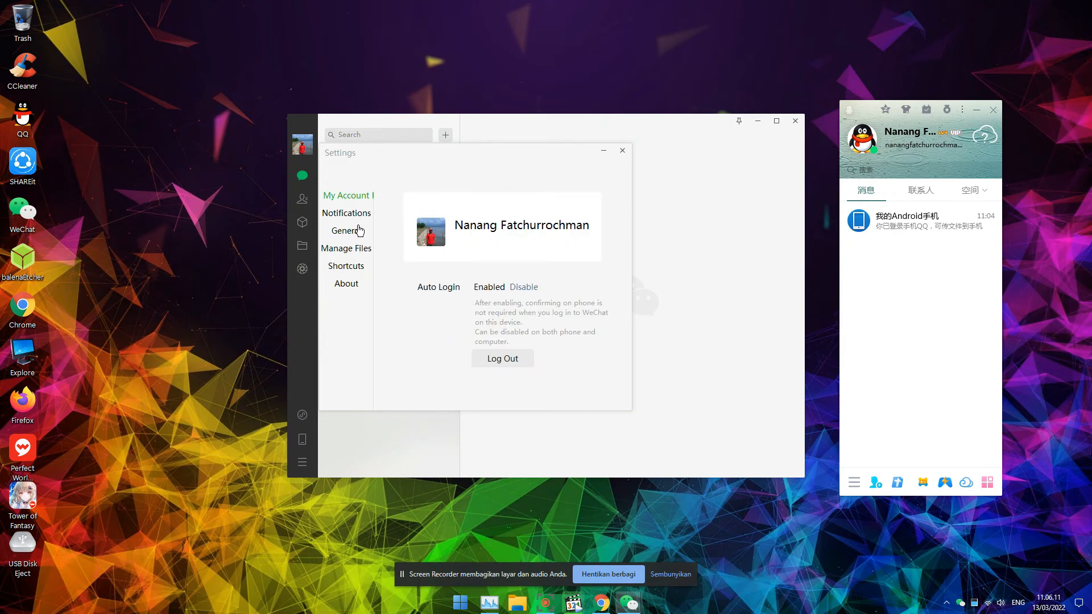
{"action": "left_click", "coordinate": [345, 230]}
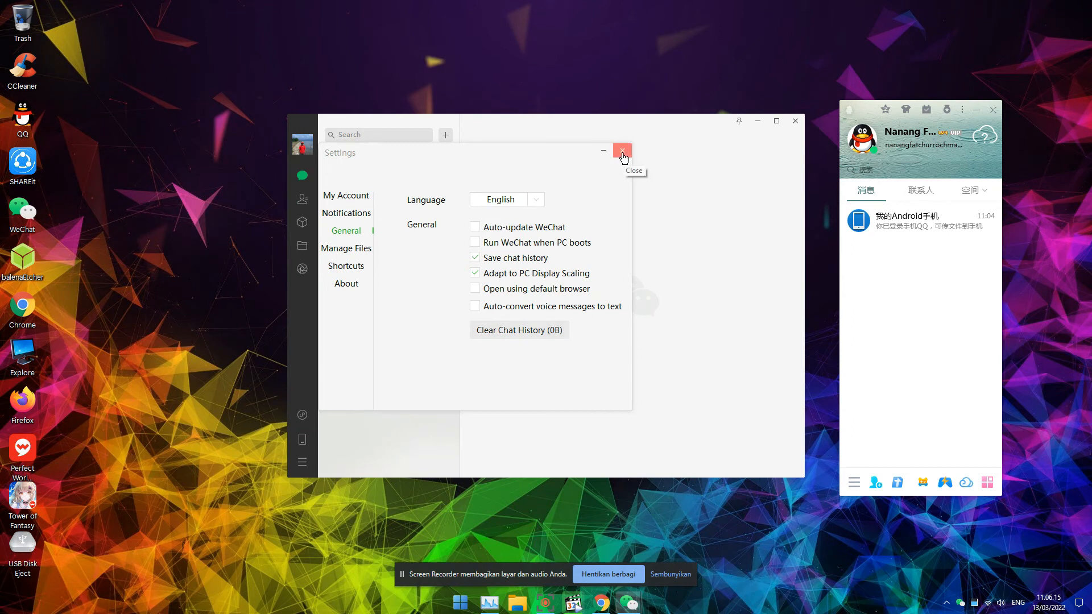
{"action": "left_click", "coordinate": [622, 150]}
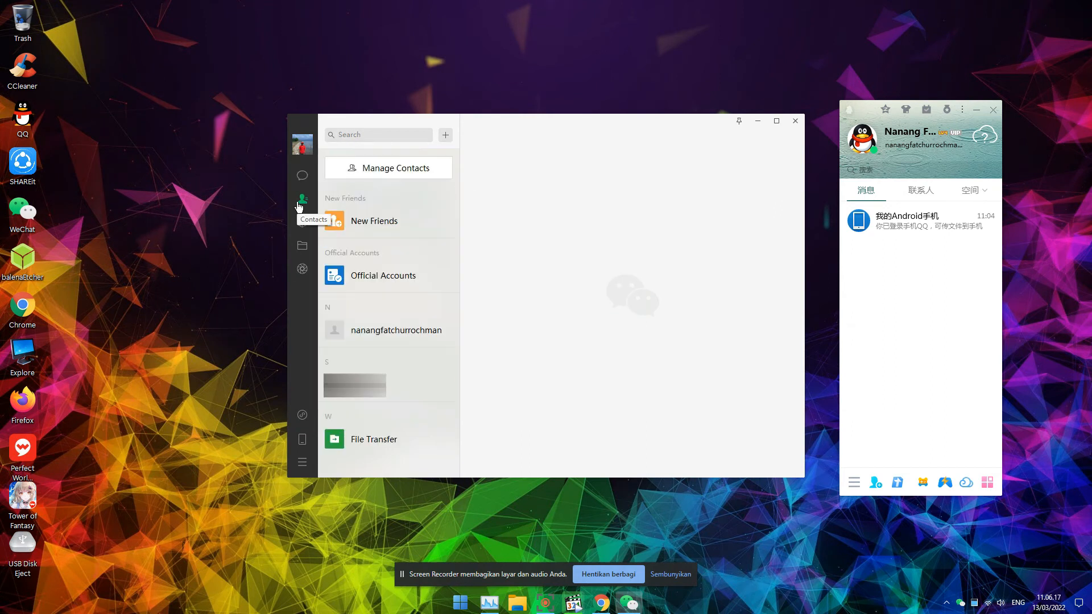
Step: View WeChat Favorites and the WeChat Files browser, then close the Files window
{"action": "left_click", "coordinate": [302, 223]}
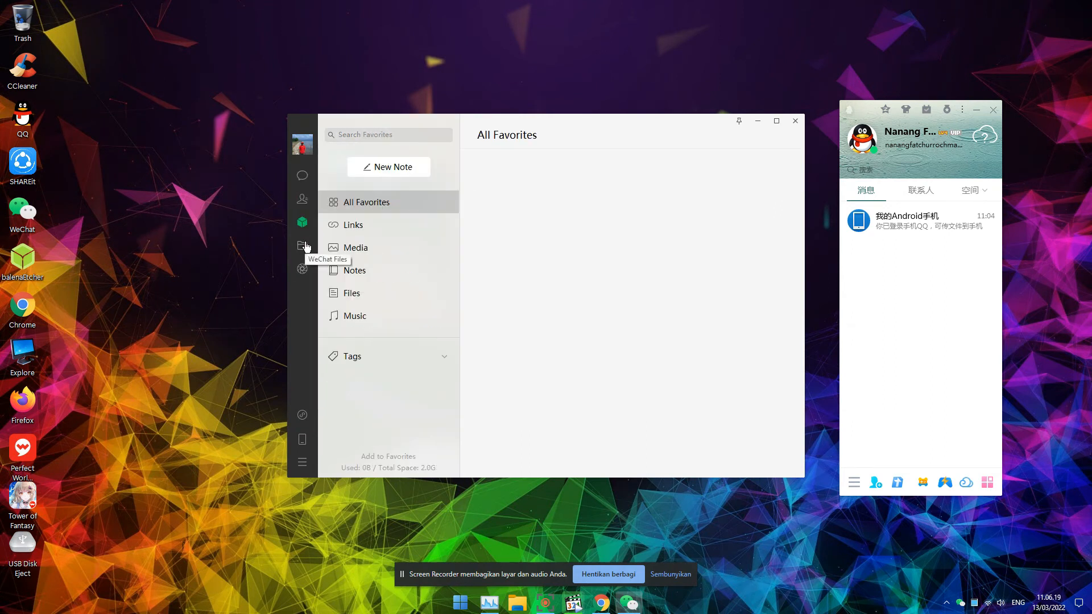
{"action": "left_click", "coordinate": [302, 246]}
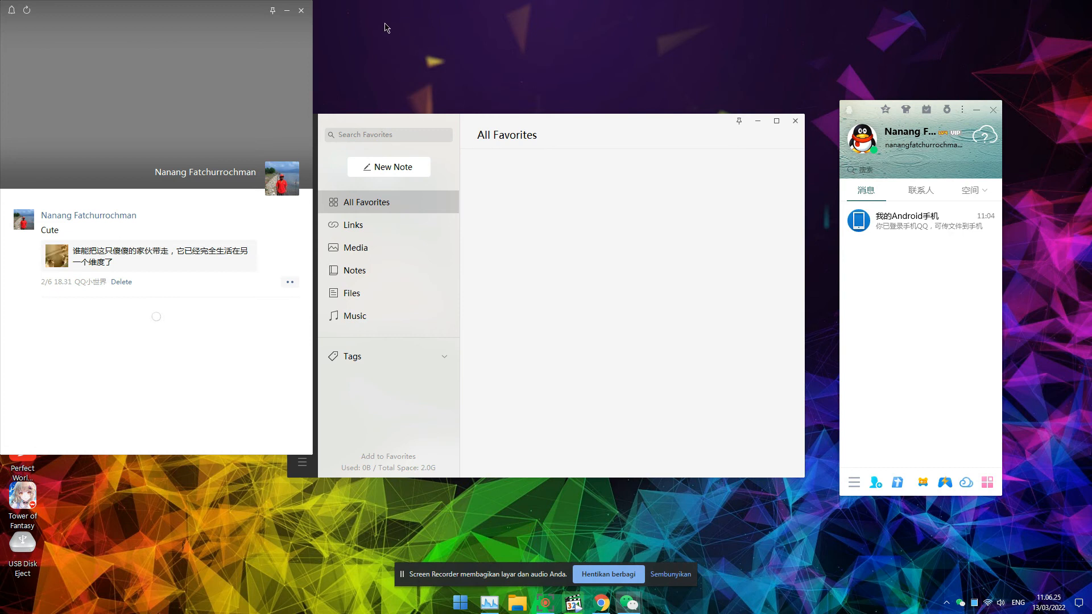
{"action": "left_click", "coordinate": [301, 11]}
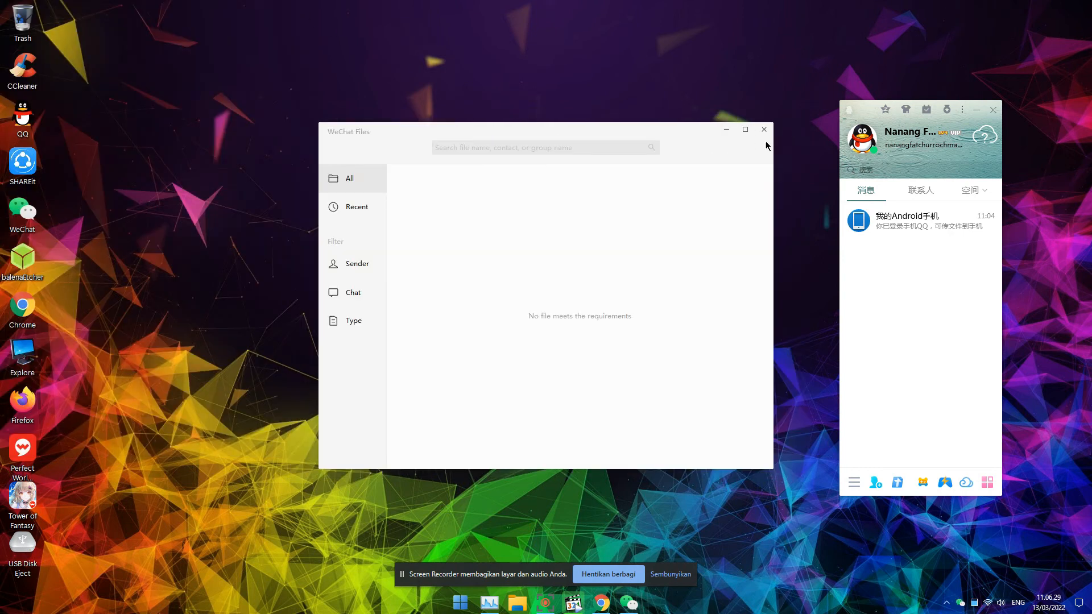
{"action": "left_click", "coordinate": [764, 129]}
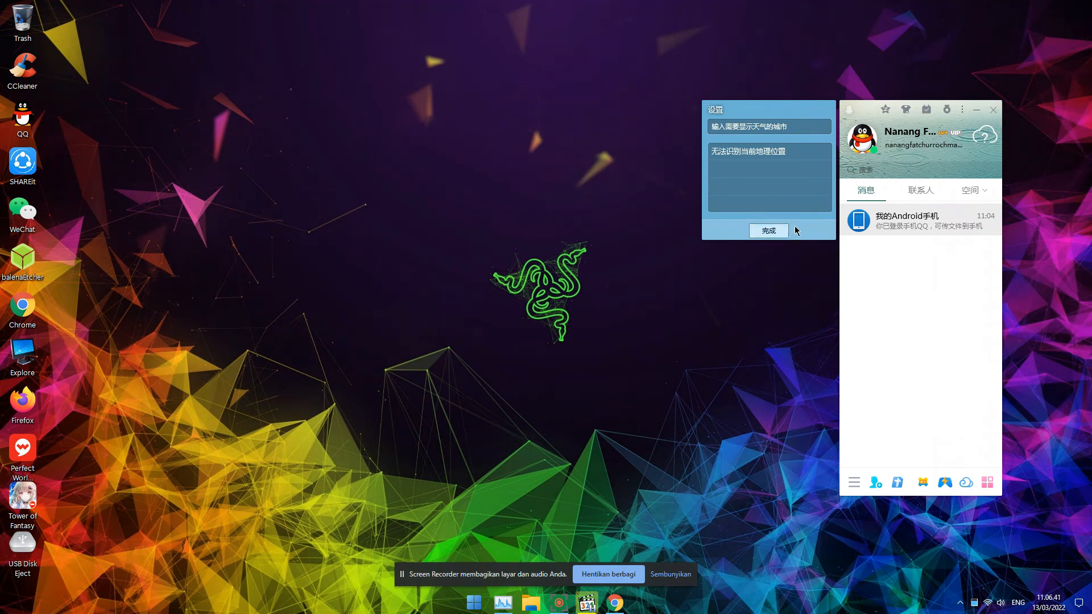
Step: Confirm QQ's weather city settings popup with 完成 to dismiss it
{"action": "left_click", "coordinate": [768, 230]}
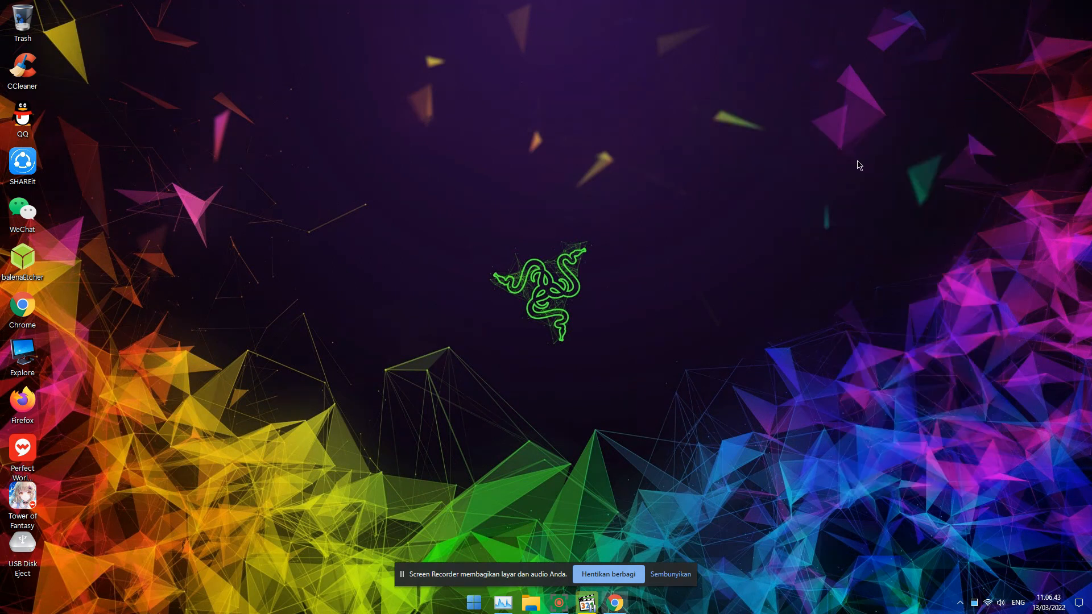
{"action": "mouse_move", "coordinate": [608, 574]}
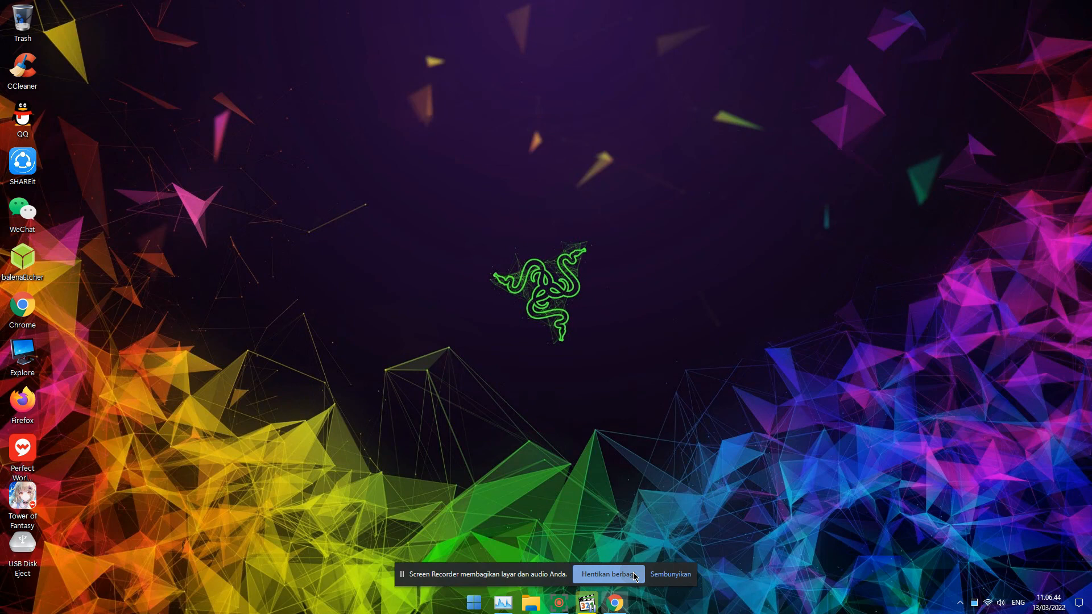